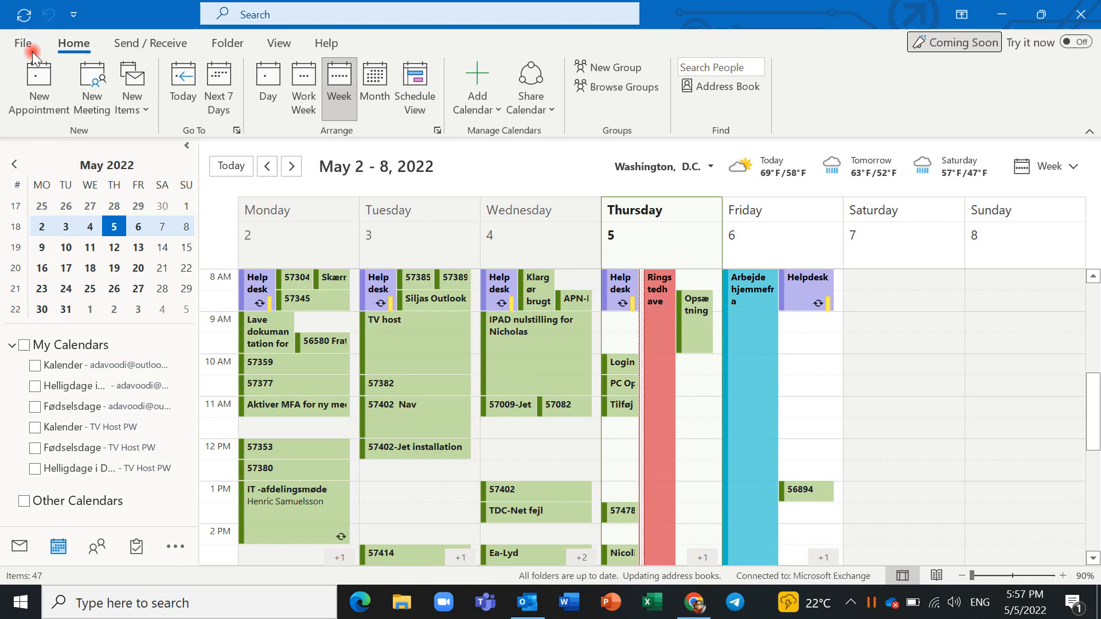
Bring up the Outlook Options dialog from the File menu
{"action": "left_click", "coordinate": [22, 42]}
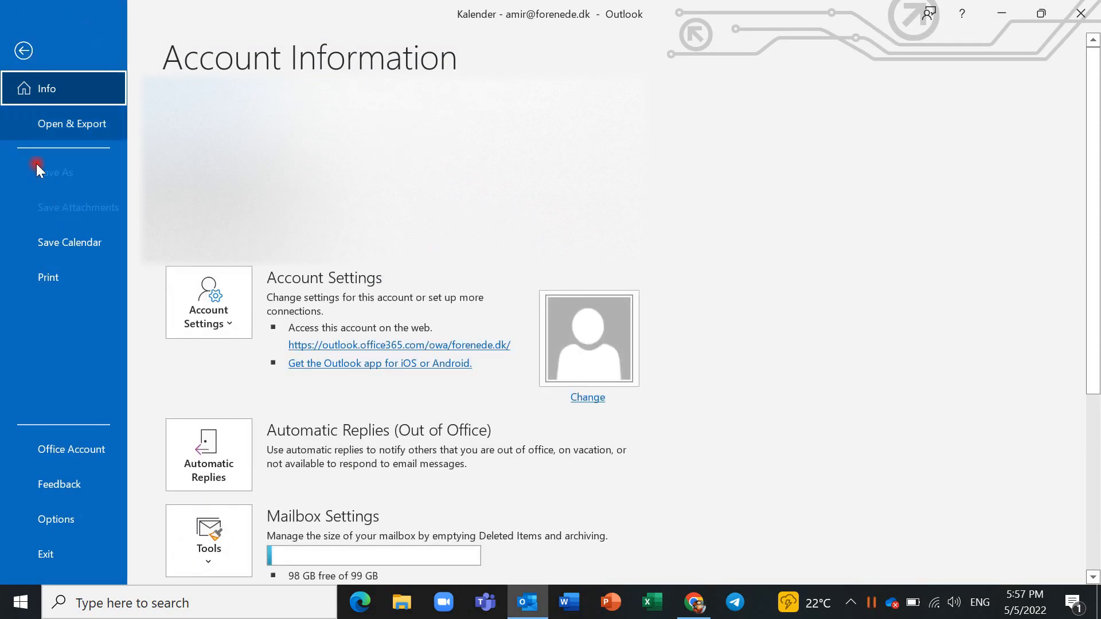
{"action": "mouse_move", "coordinate": [55, 518]}
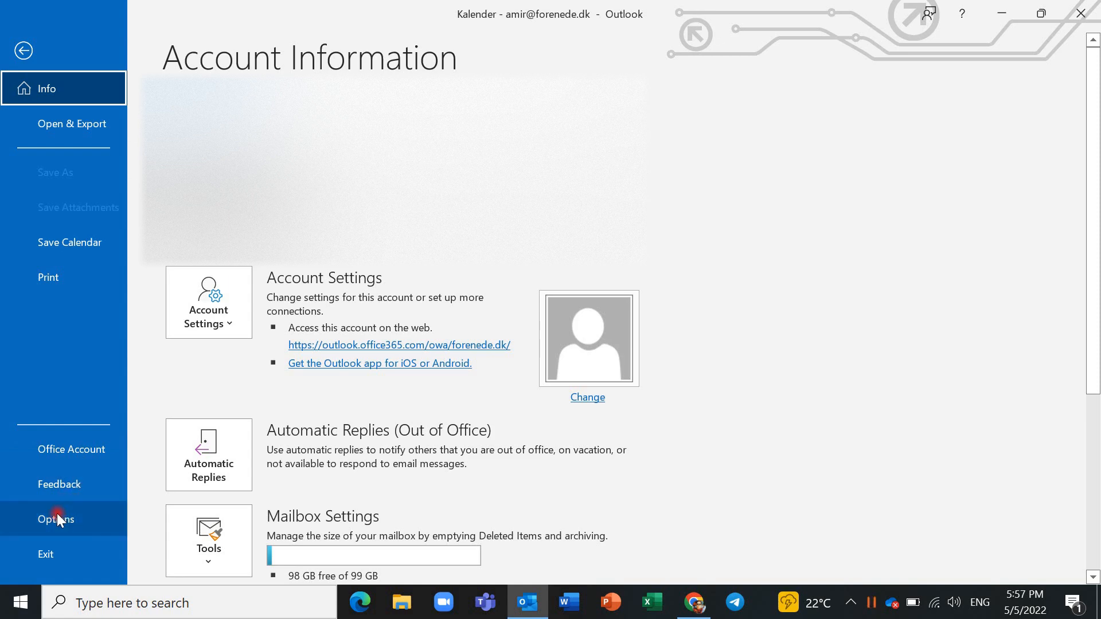
{"action": "left_click", "coordinate": [55, 519]}
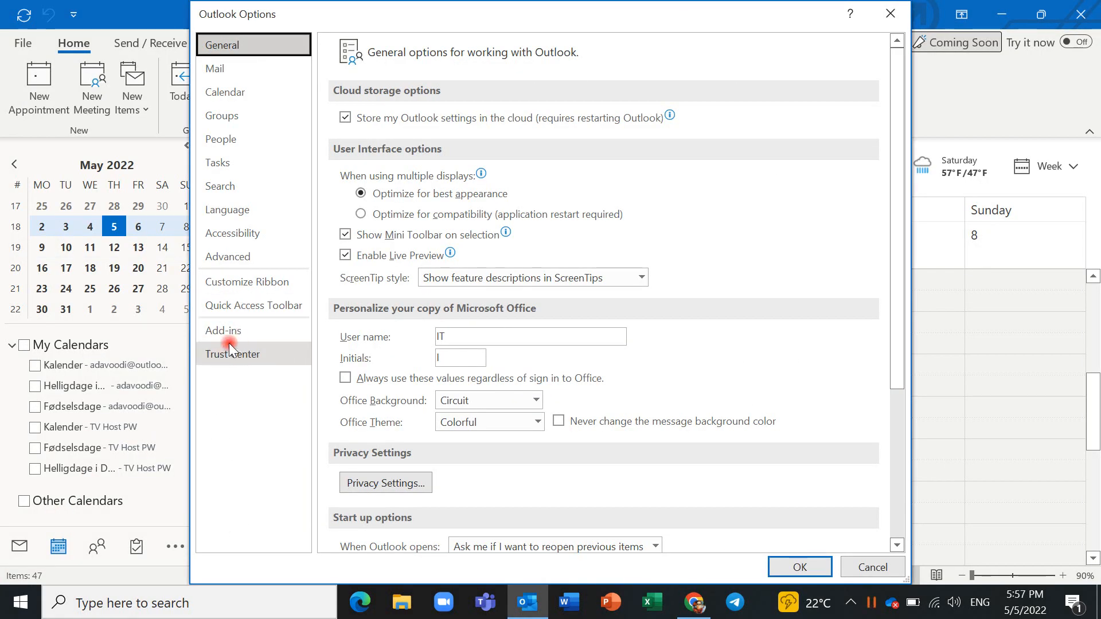
{"action": "mouse_move", "coordinate": [224, 330]}
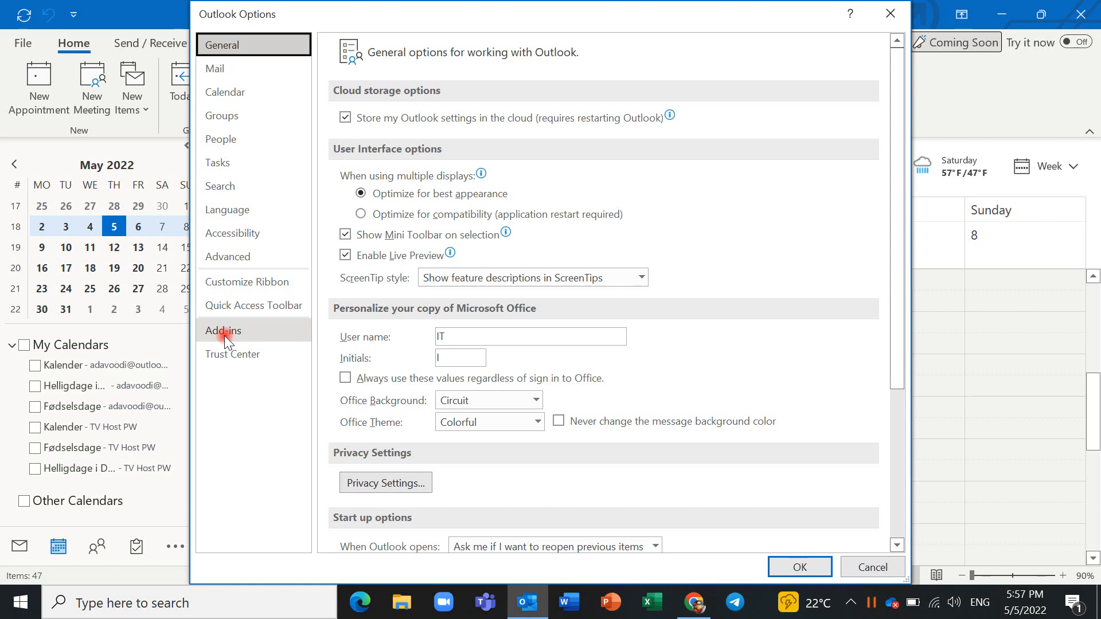
Tick the Microsoft Teams Meeting Add-in in COM Add-ins and confirm it
{"action": "left_click", "coordinate": [221, 331]}
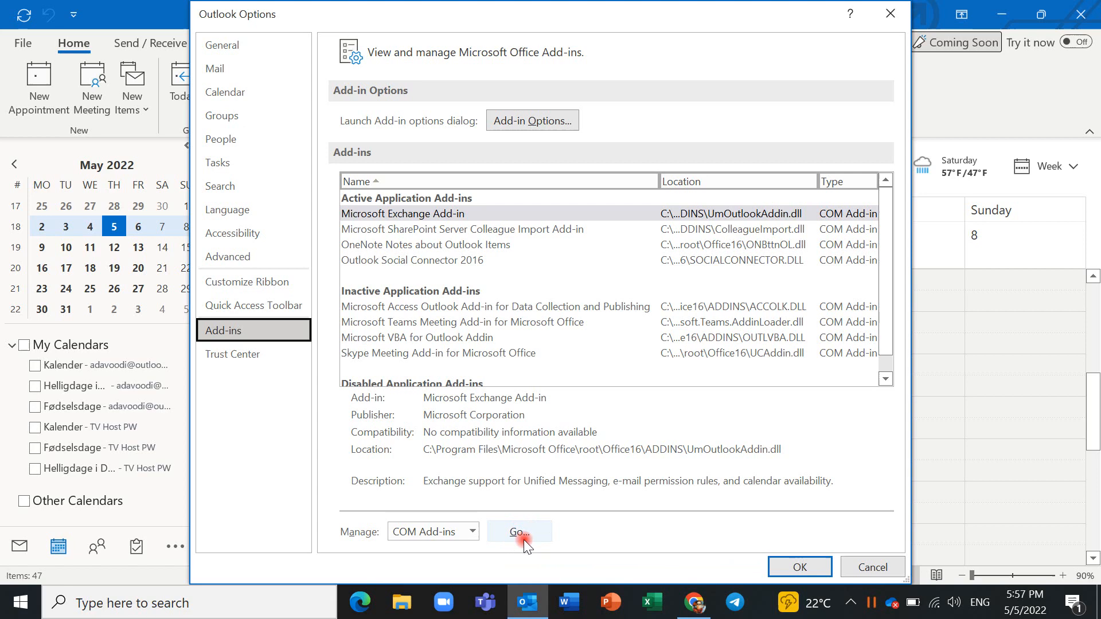
{"action": "left_click", "coordinate": [518, 531]}
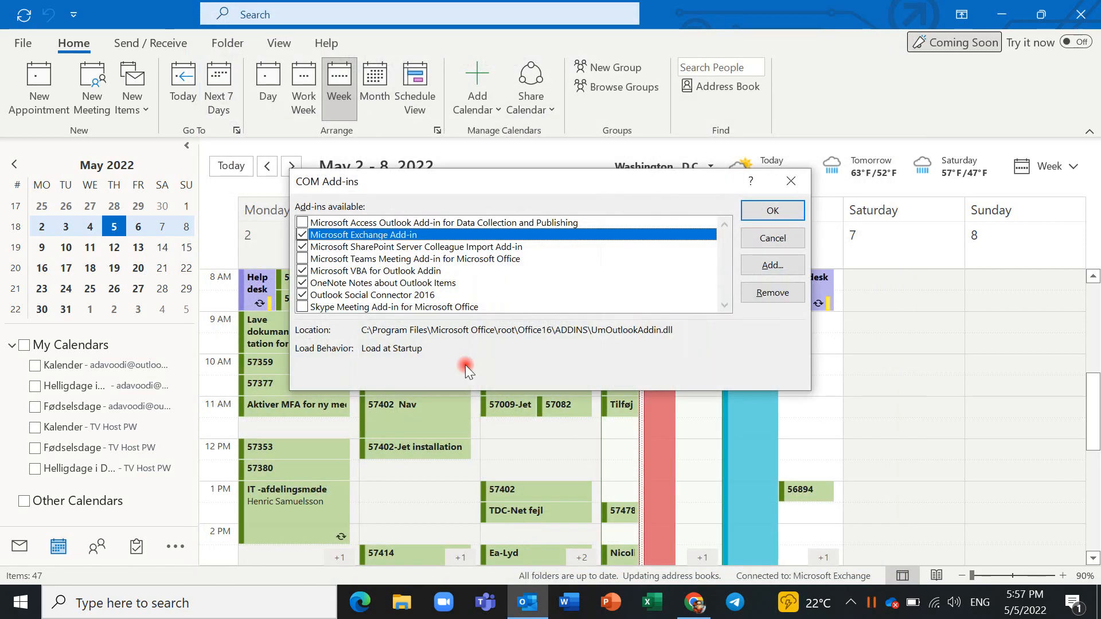
{"action": "mouse_move", "coordinate": [347, 271]}
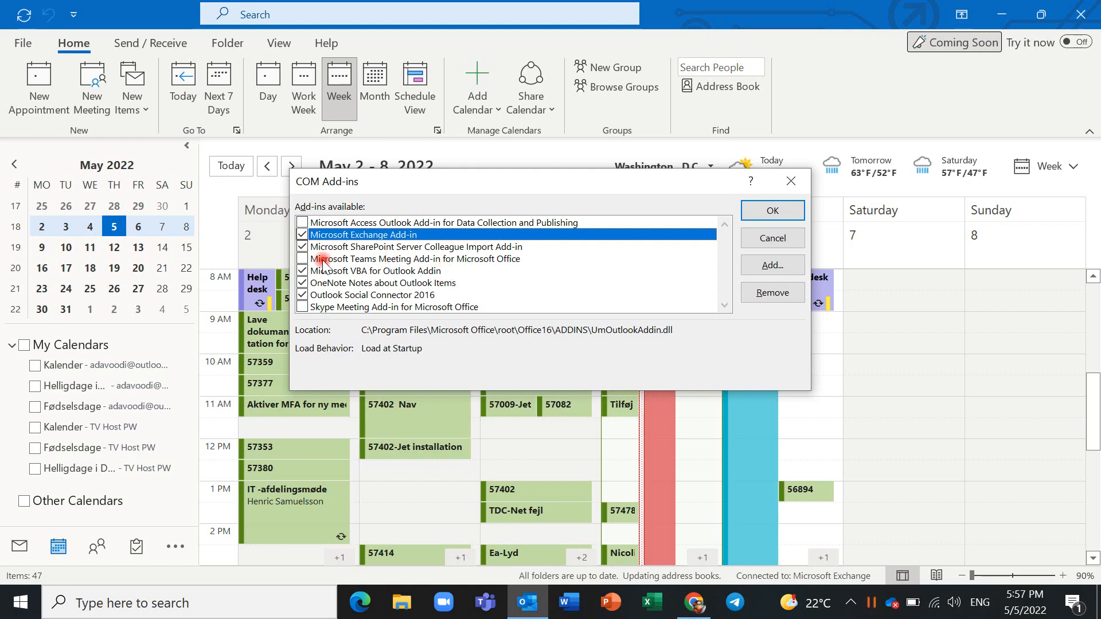
{"action": "left_click", "coordinate": [417, 258]}
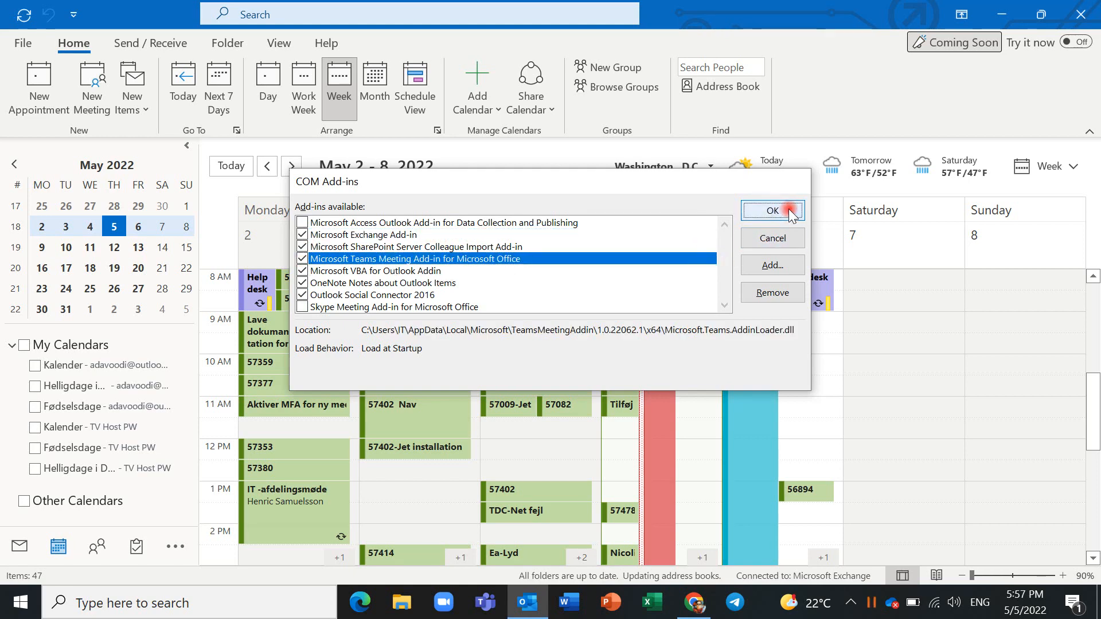
{"action": "left_click", "coordinate": [771, 211]}
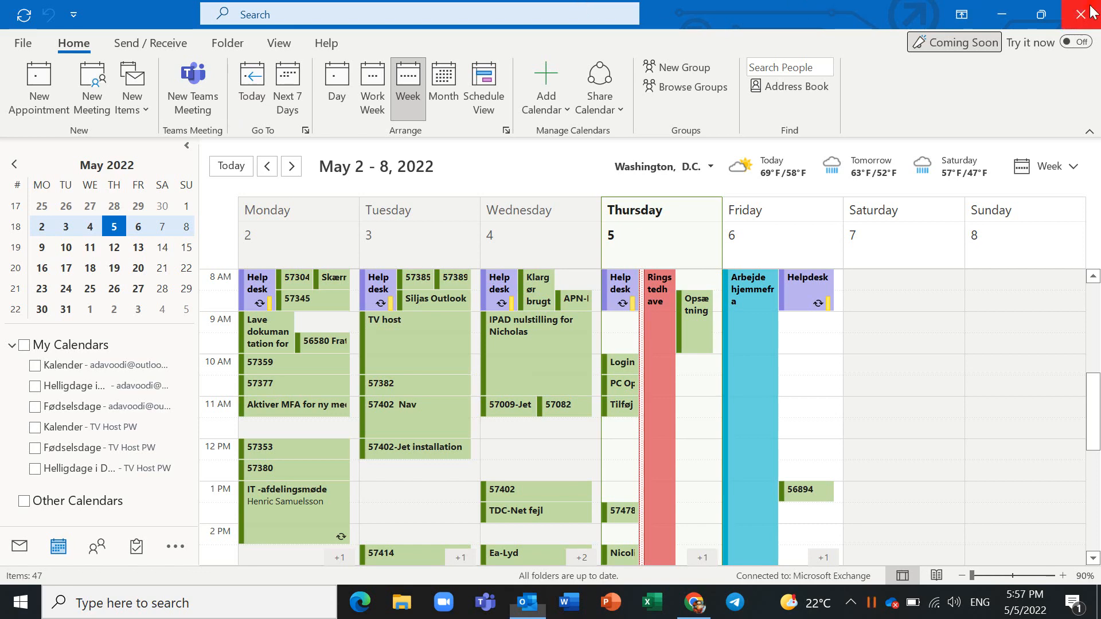
Close Outlook and go to Update & Security in Windows Settings
{"action": "left_click", "coordinate": [15, 602]}
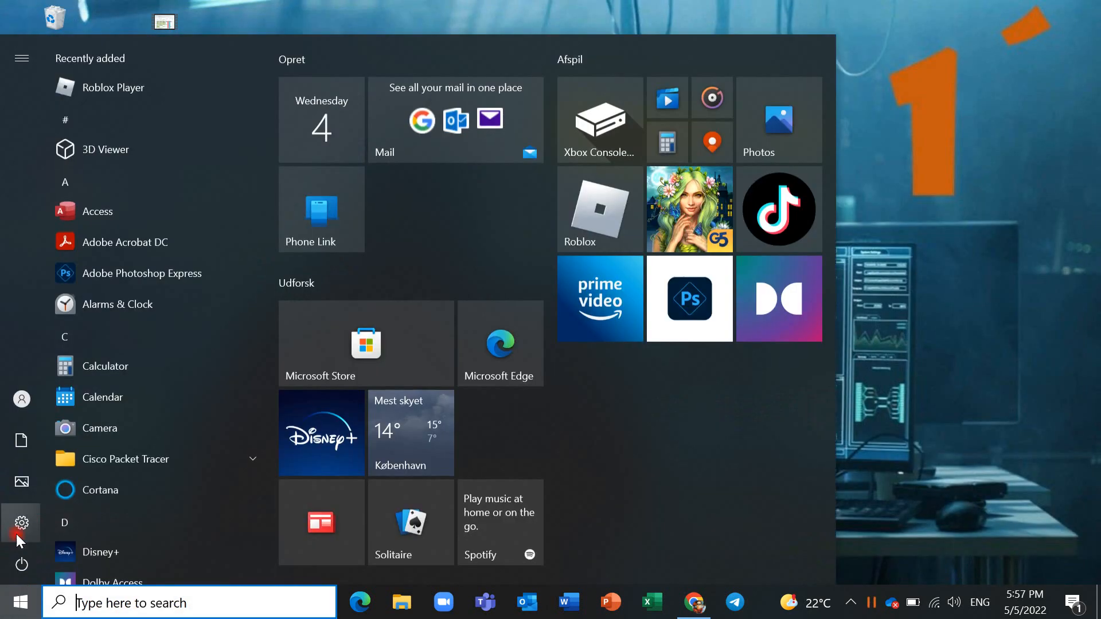
{"action": "left_click", "coordinate": [20, 523]}
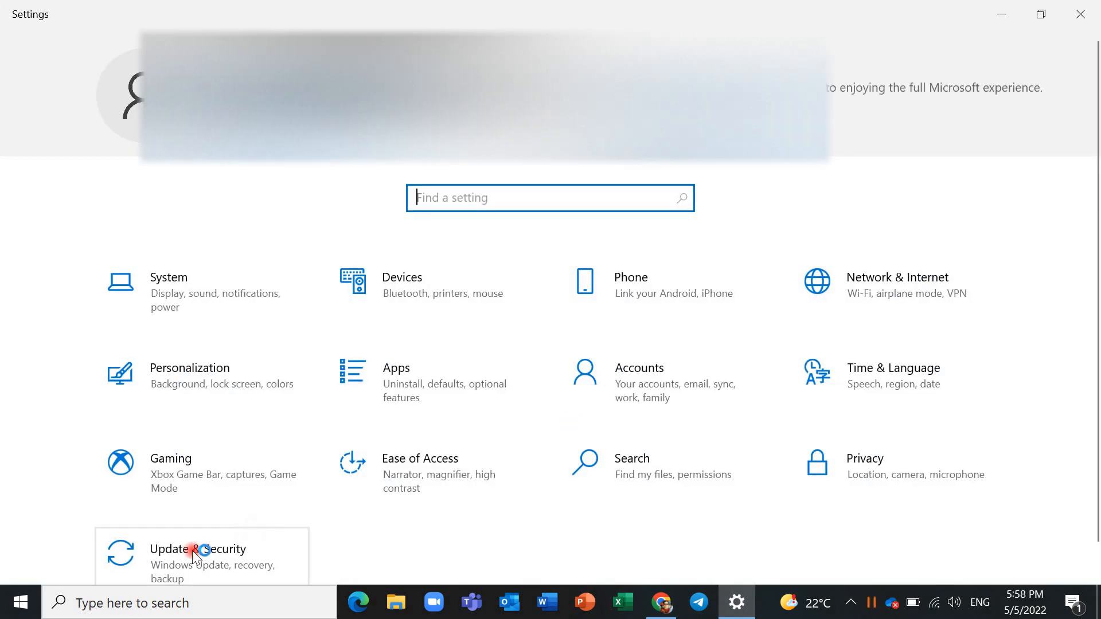
{"action": "left_click", "coordinate": [197, 550]}
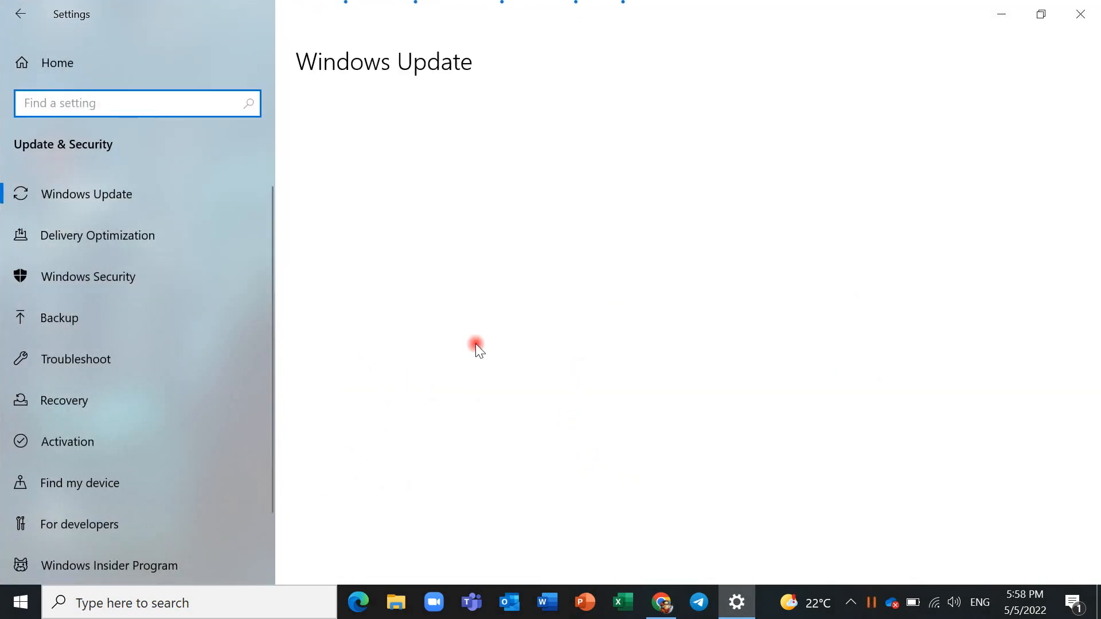
{"action": "mouse_move", "coordinate": [479, 233]}
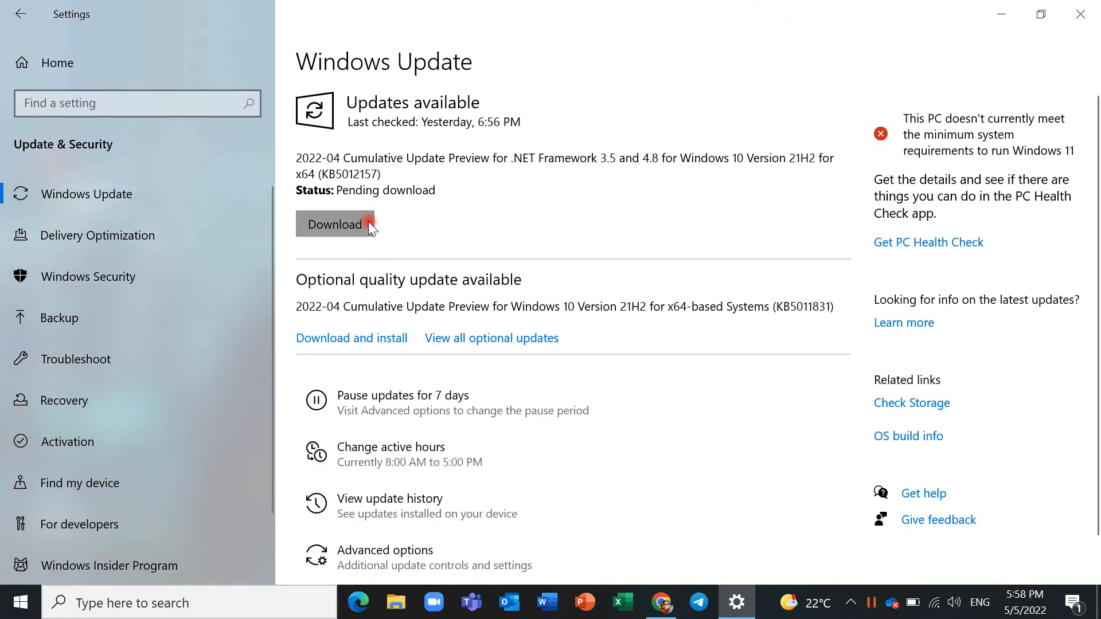
Start the .NET Framework and Windows 10 cumulative update previews downloading, then minimize Settings
{"action": "left_click", "coordinate": [334, 223]}
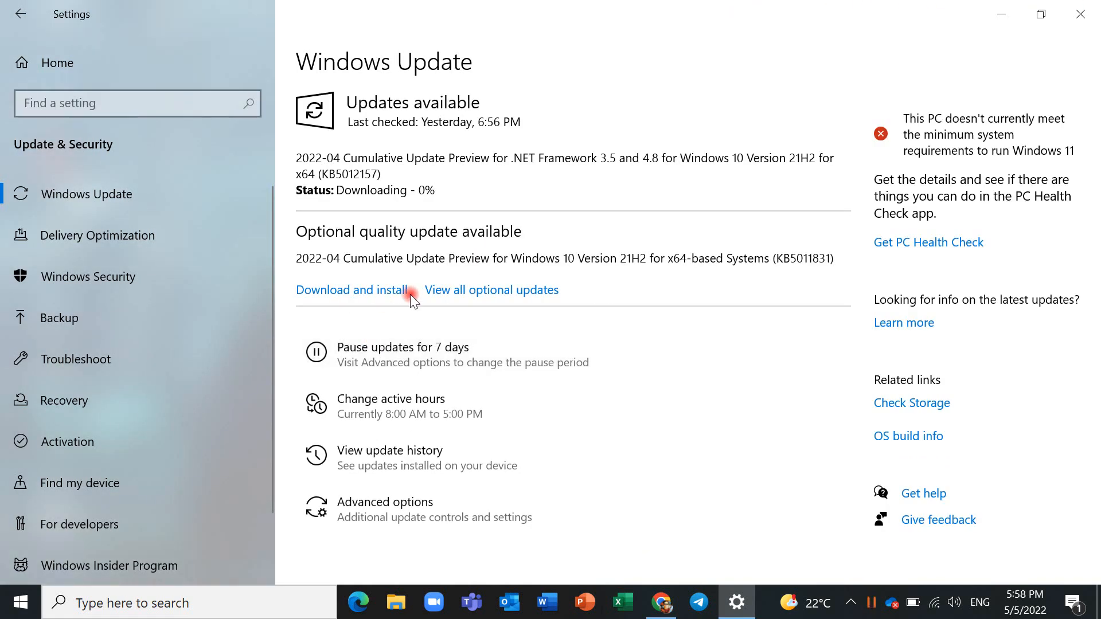
{"action": "left_click", "coordinate": [352, 289]}
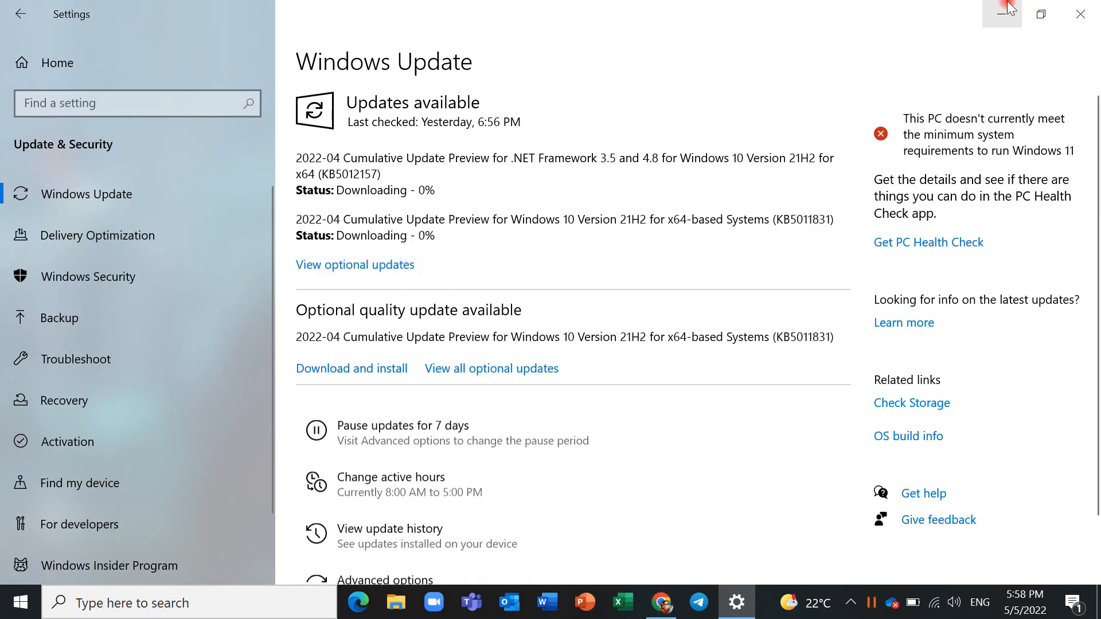
{"action": "left_click", "coordinate": [1002, 14]}
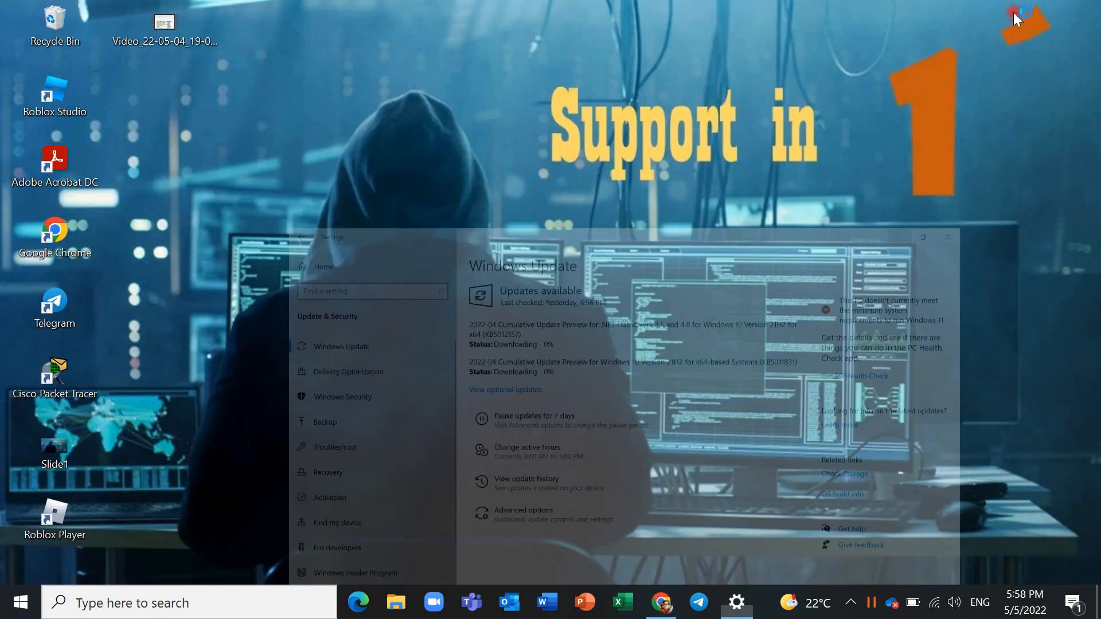
Search Windows for 'control Panel' and launch Control Panel
{"action": "left_click", "coordinate": [945, 236]}
{"action": "type", "text": "k"}
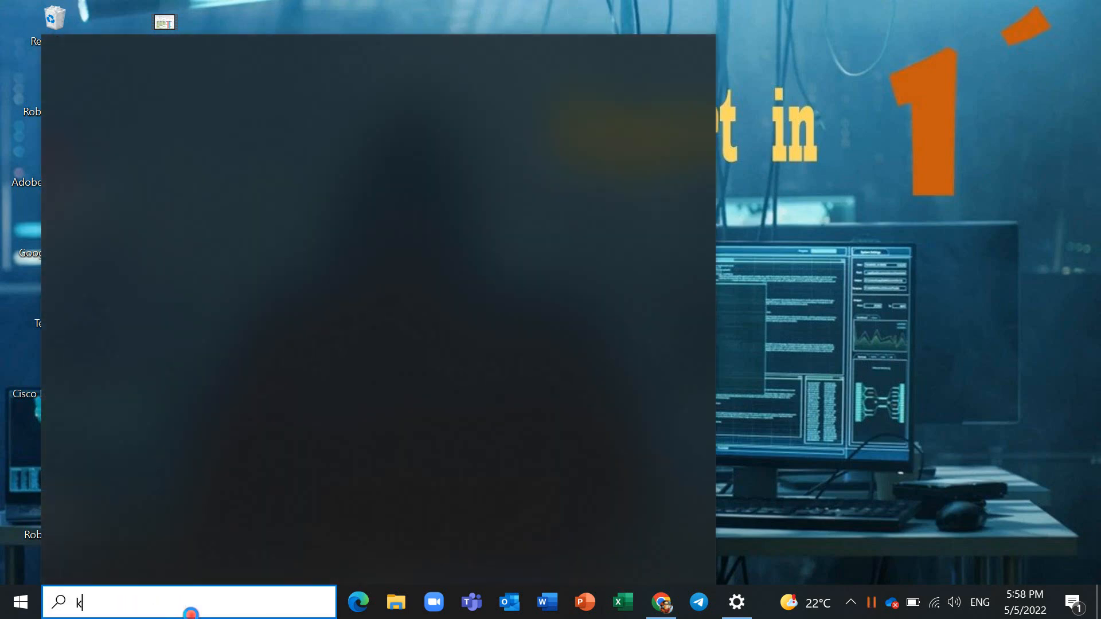
{"action": "type", "text": "o"}
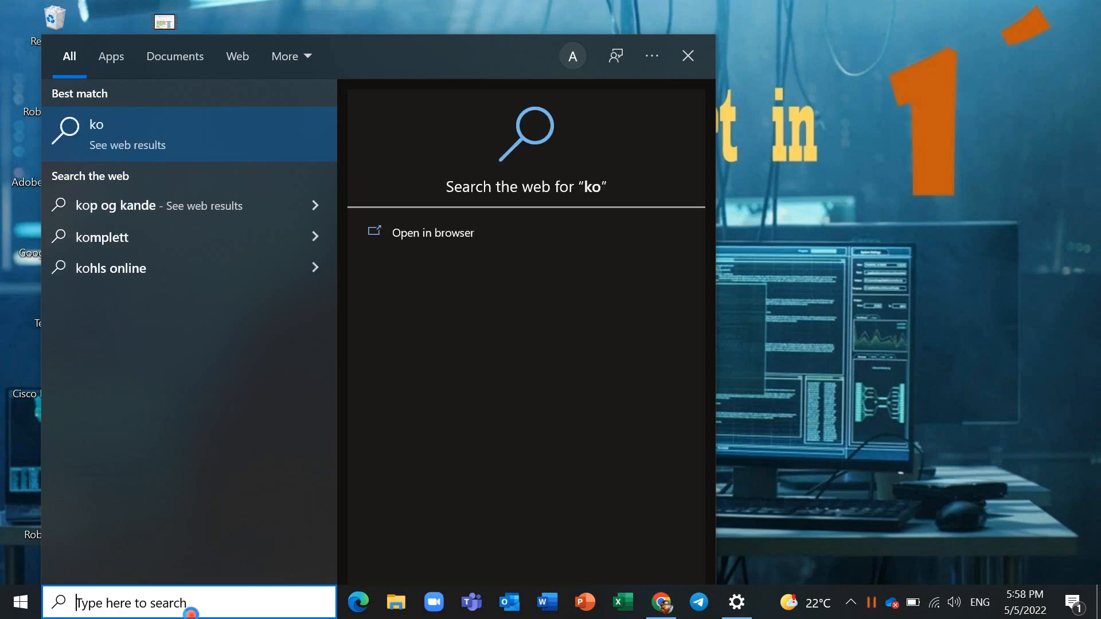
{"action": "type", "text": "control Panel"}
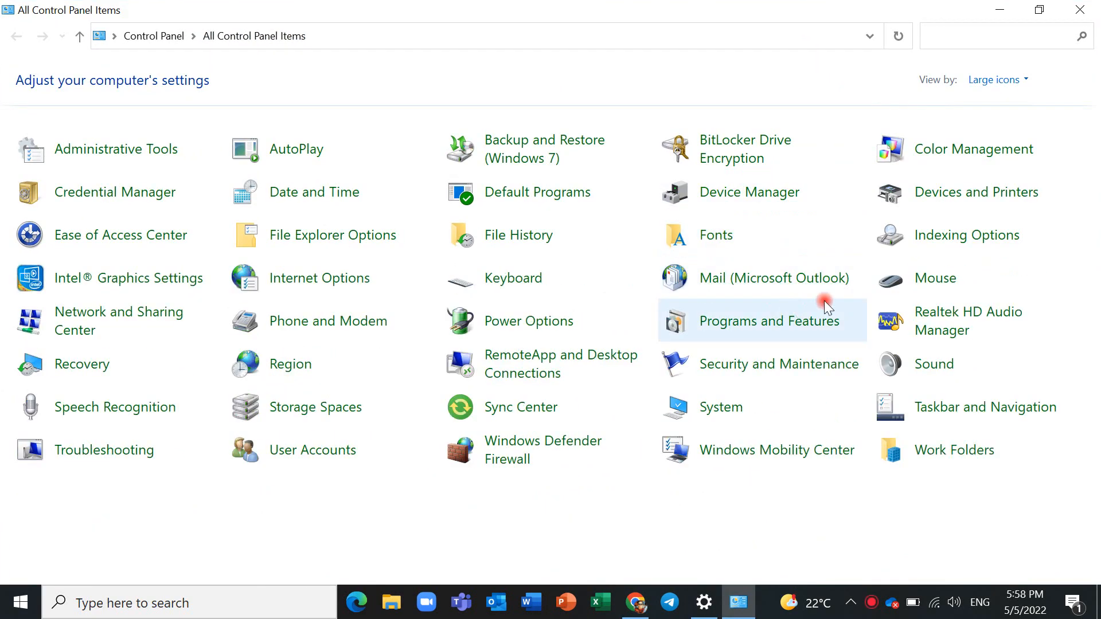
{"action": "mouse_move", "coordinate": [512, 277]}
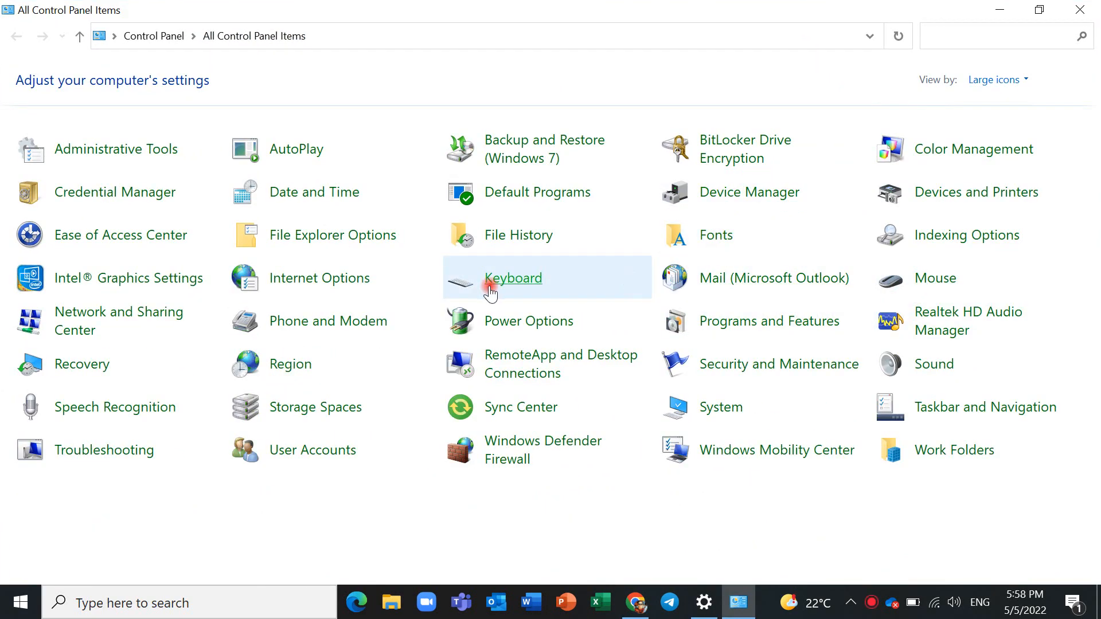
Remove the Outlook profile from Mail's Show Profiles list and close the dialog
{"action": "left_click", "coordinate": [775, 277]}
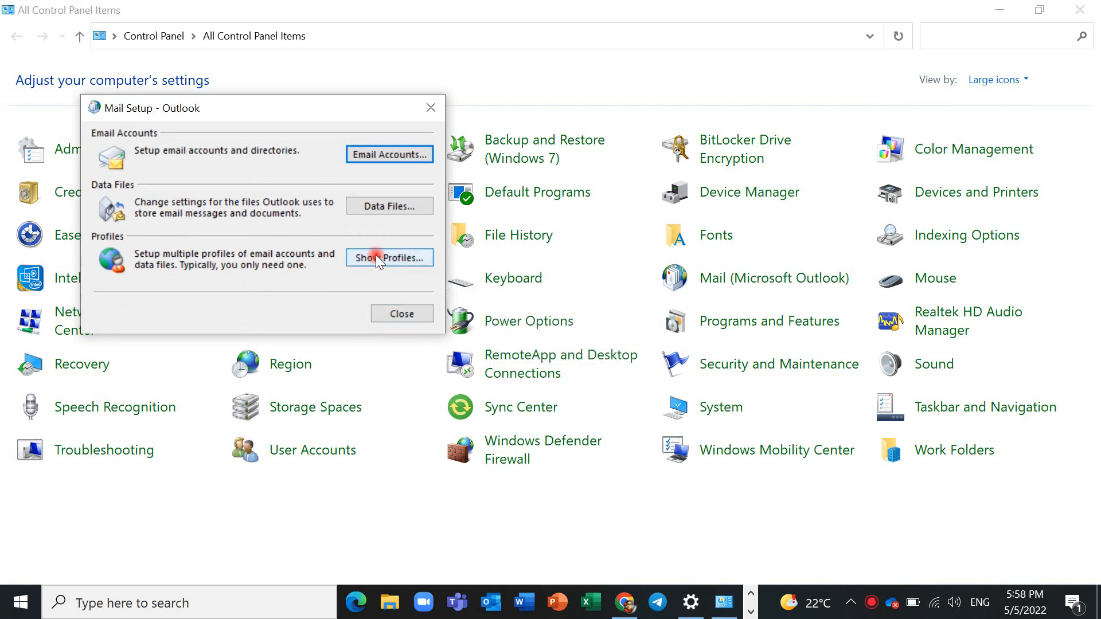
{"action": "left_click", "coordinate": [389, 258]}
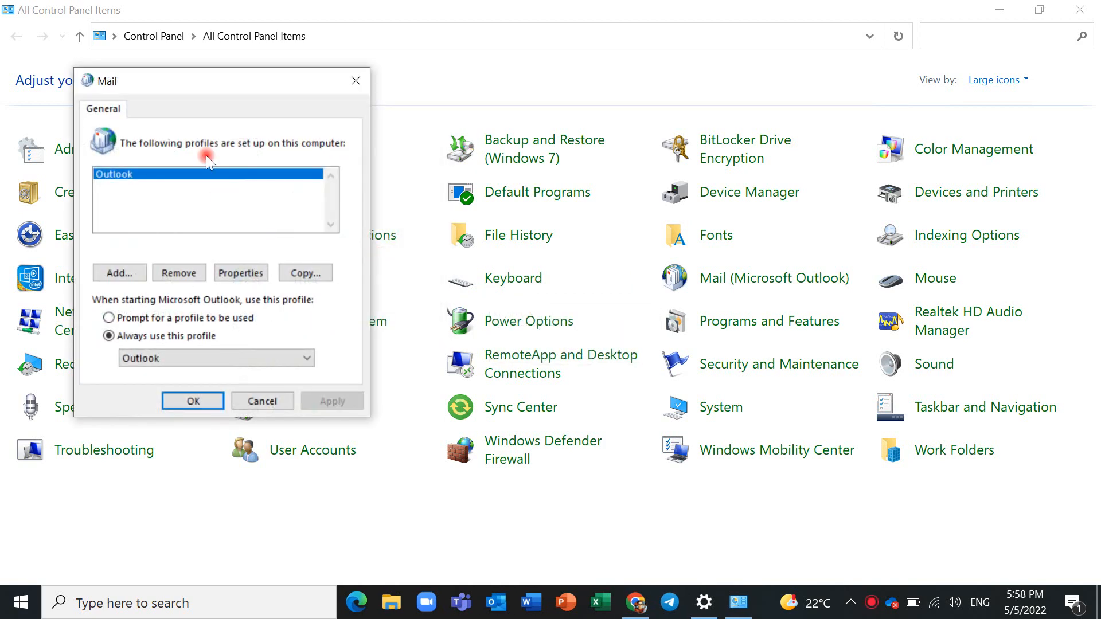
{"action": "mouse_move", "coordinate": [179, 273]}
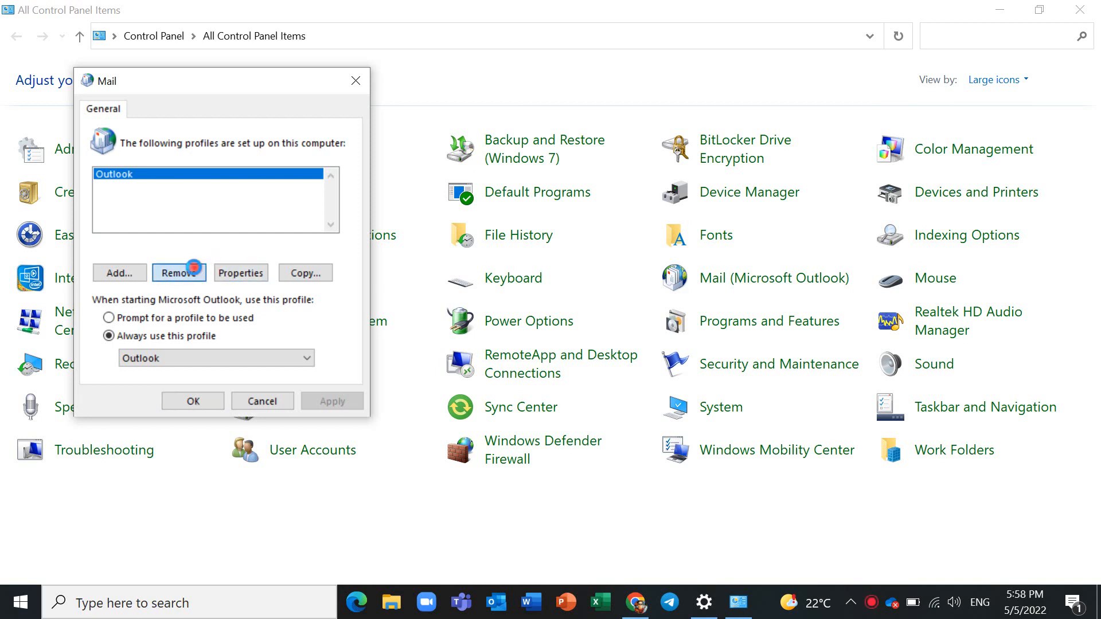
{"action": "left_click", "coordinate": [179, 273]}
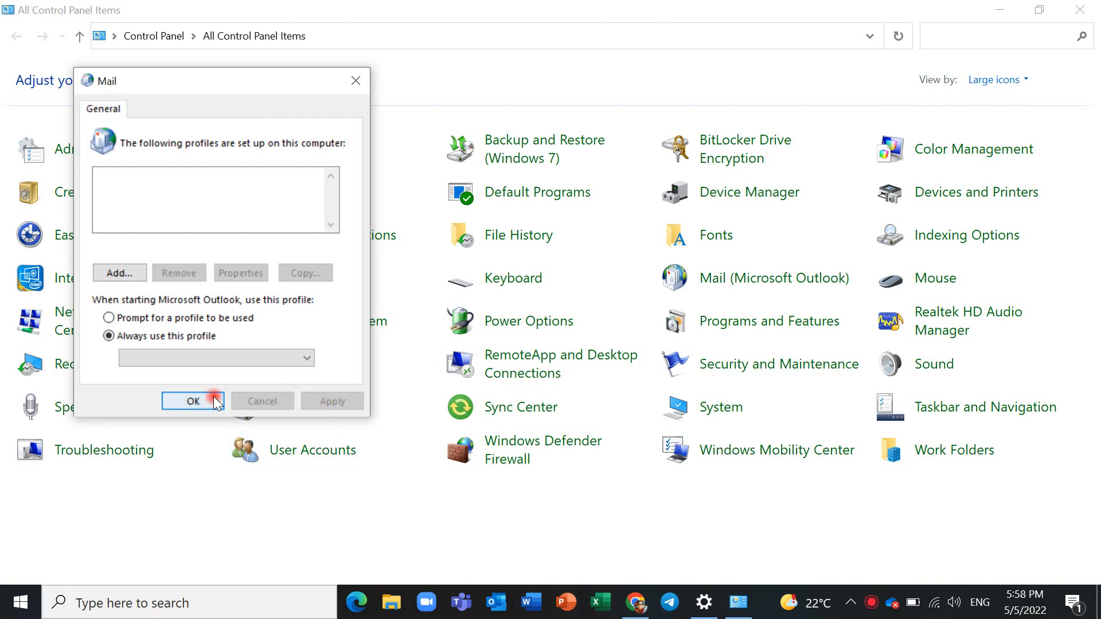
{"action": "left_click", "coordinate": [185, 402]}
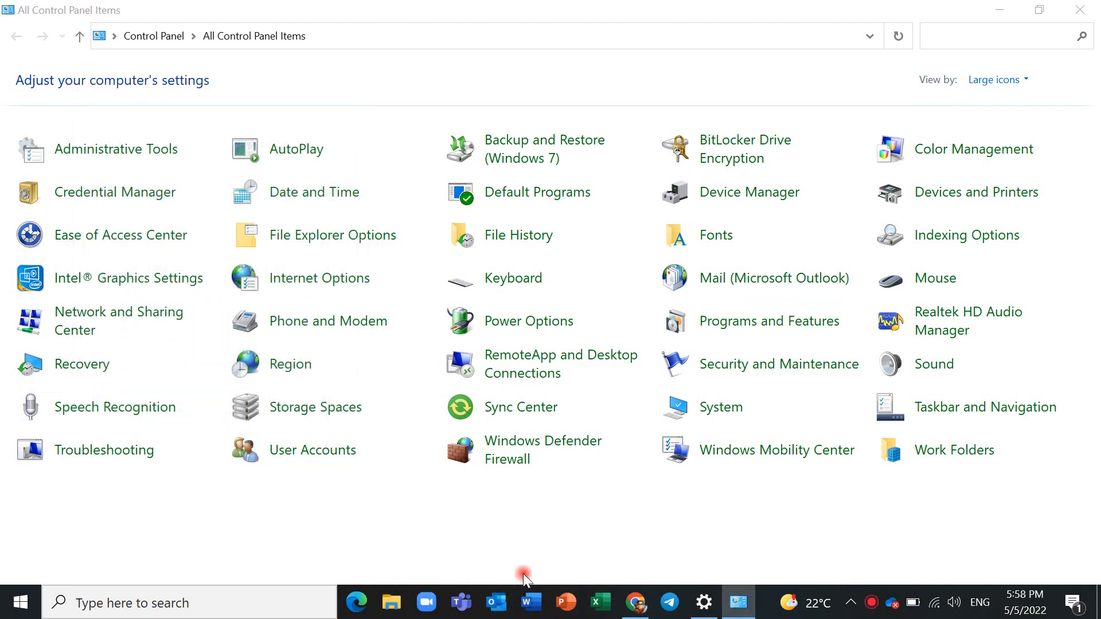
Relaunch Outlook and name the new profile 'outlook', letting account setup begin
{"action": "left_click", "coordinate": [496, 602]}
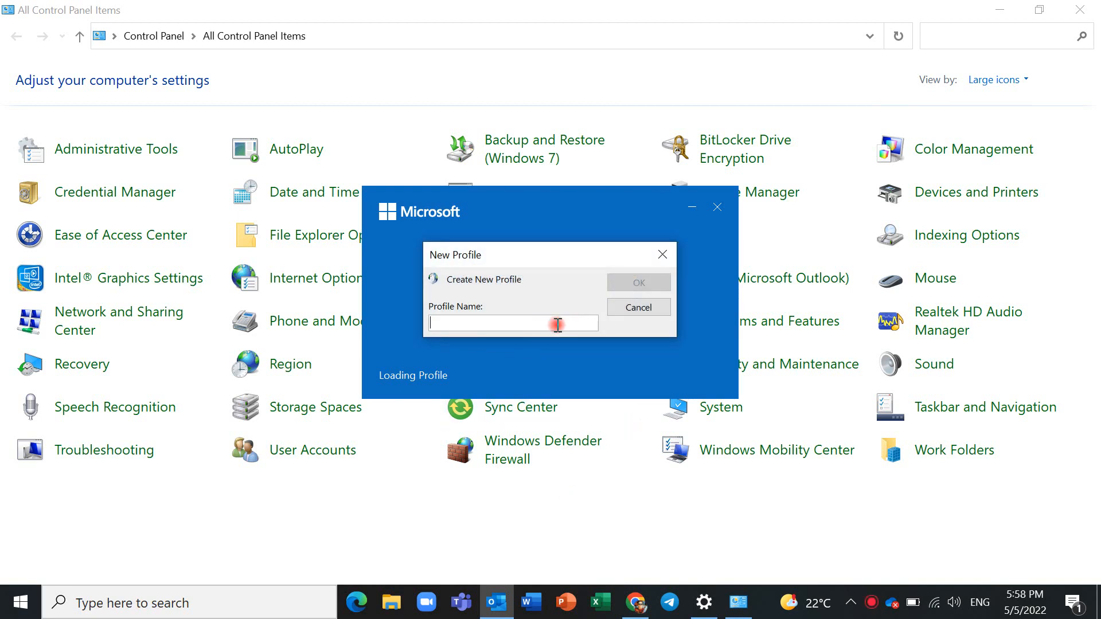
{"action": "type", "text": "outl"}
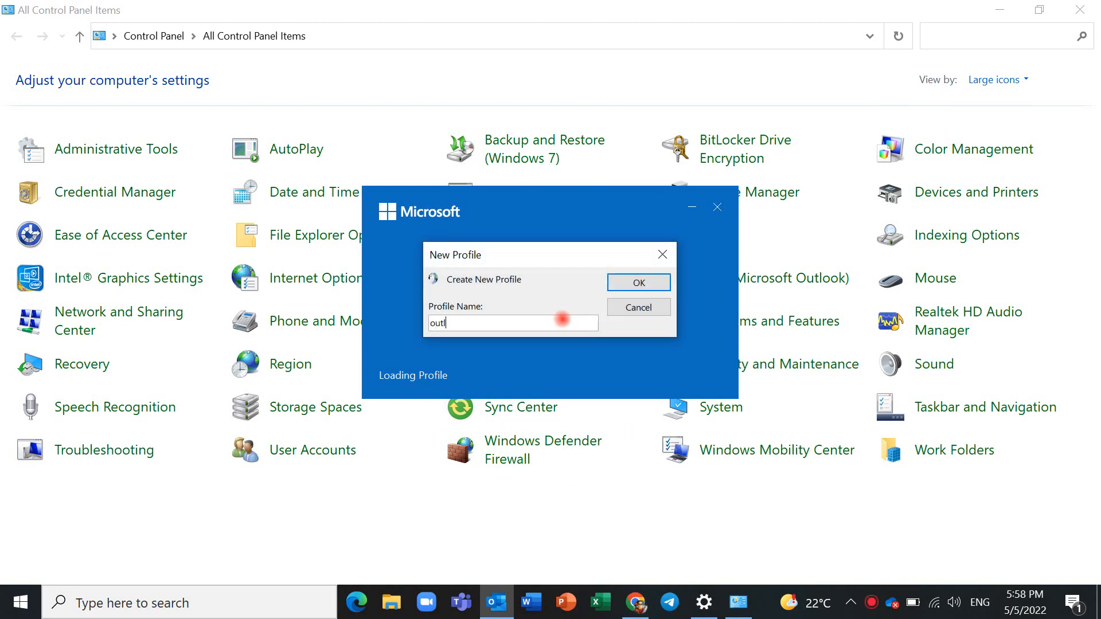
{"action": "type", "text": "ook"}
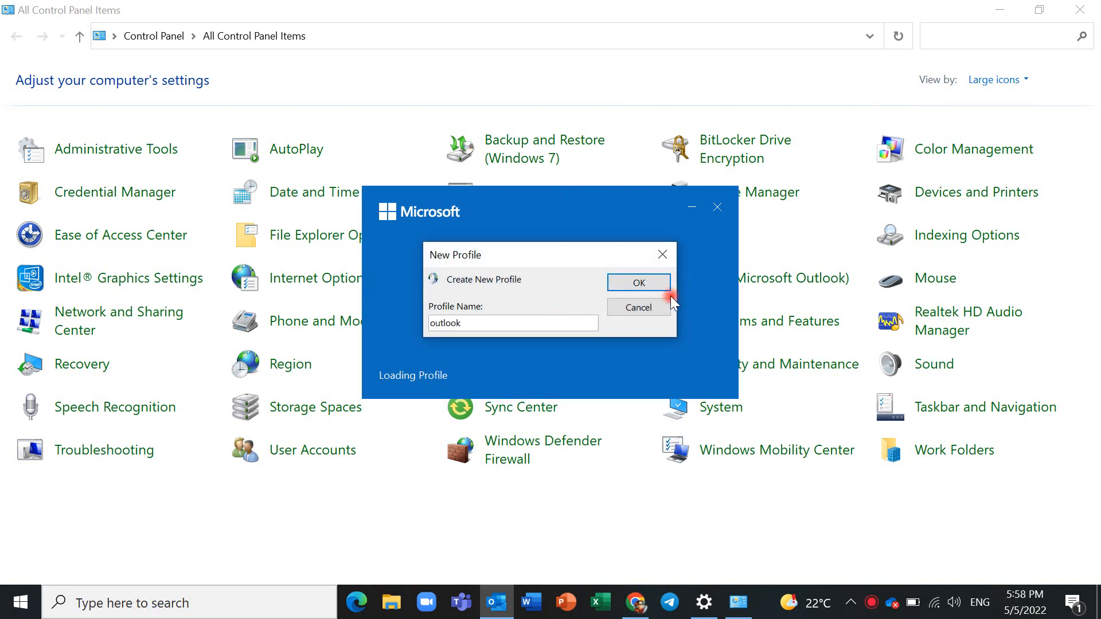
{"action": "left_click", "coordinate": [637, 283]}
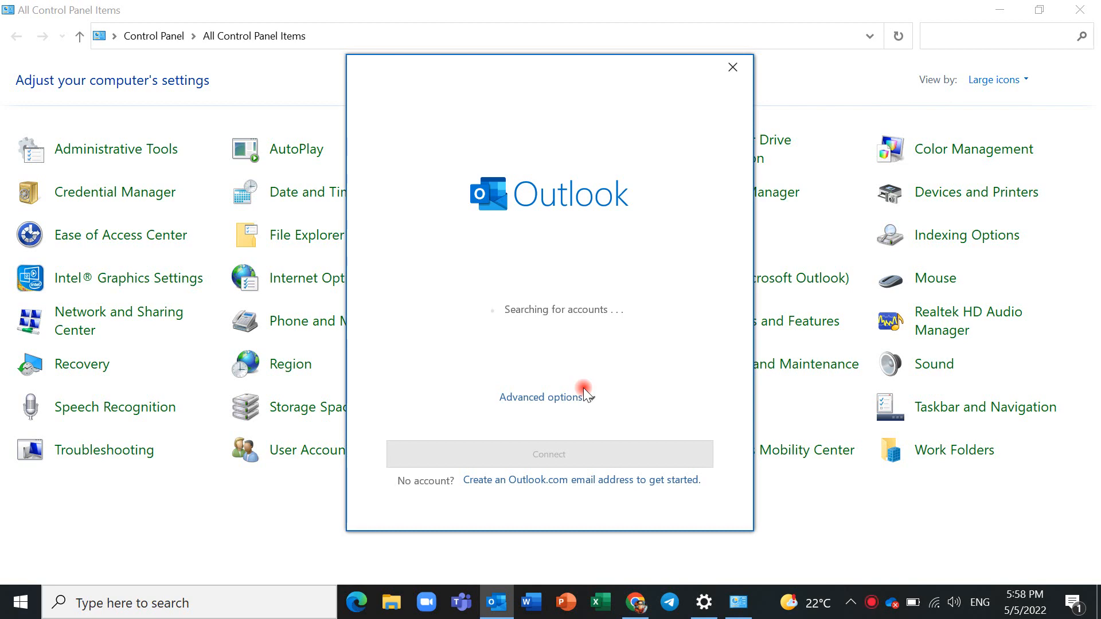
{"action": "mouse_move", "coordinate": [757, 139]}
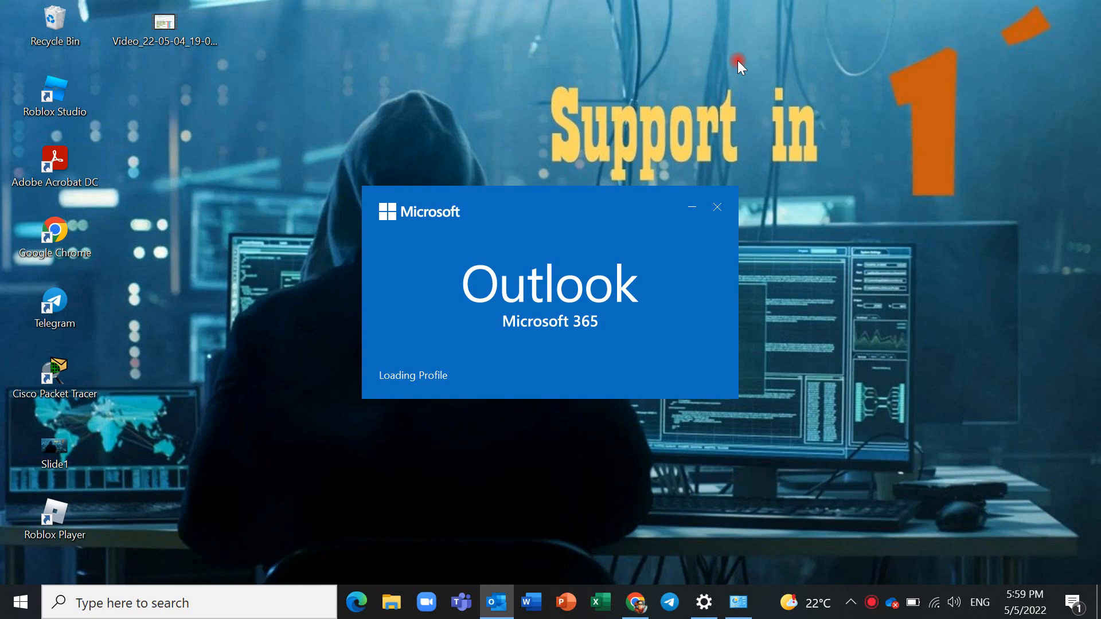
{"action": "mouse_move", "coordinate": [883, 612]}
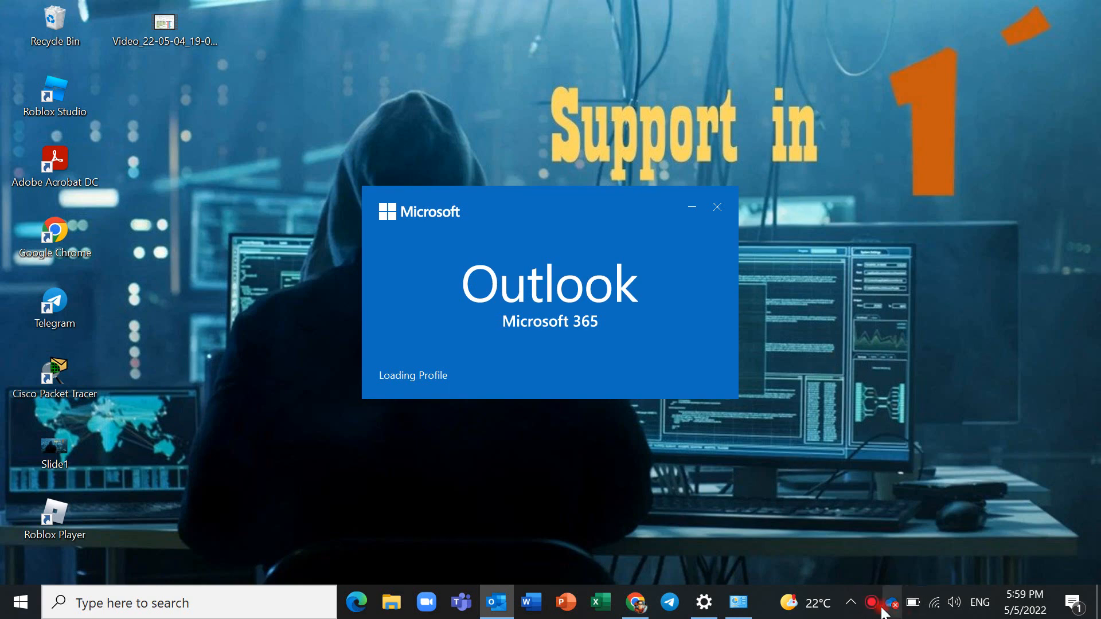